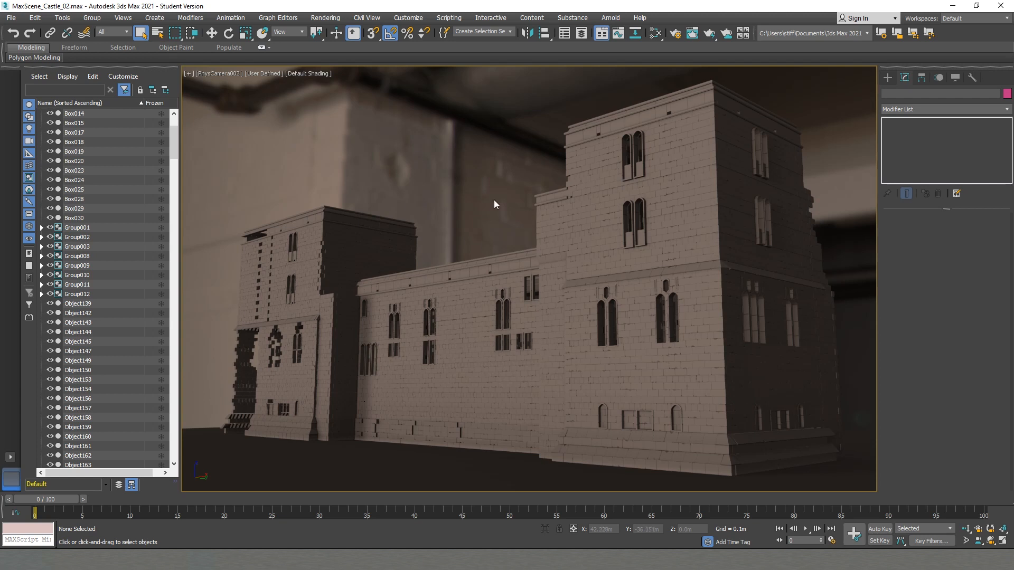
mouse_move(491, 200)
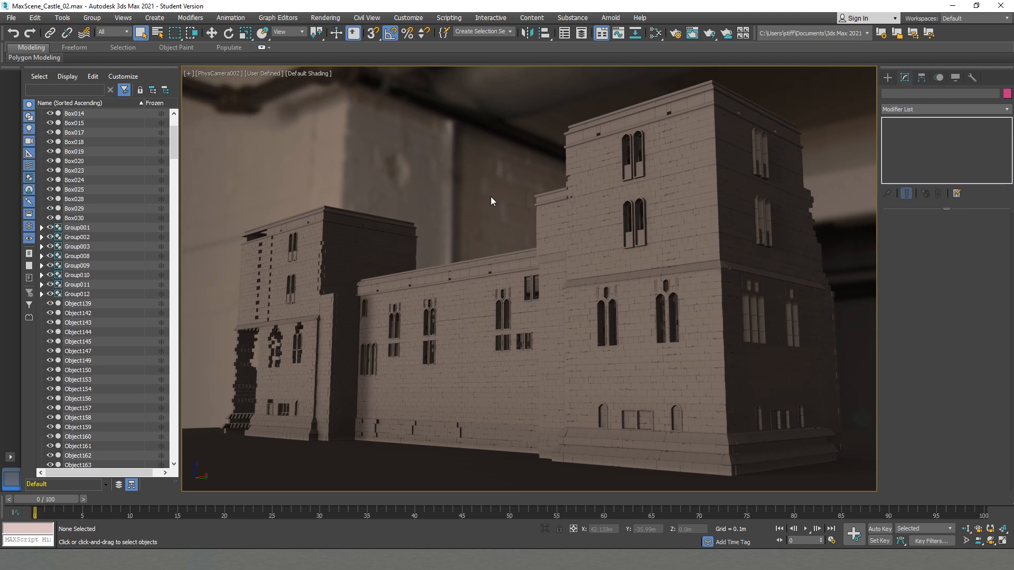
Show the OSL HDRI Environment node's parameters in the Slate Material Editor
left_click(652, 33)
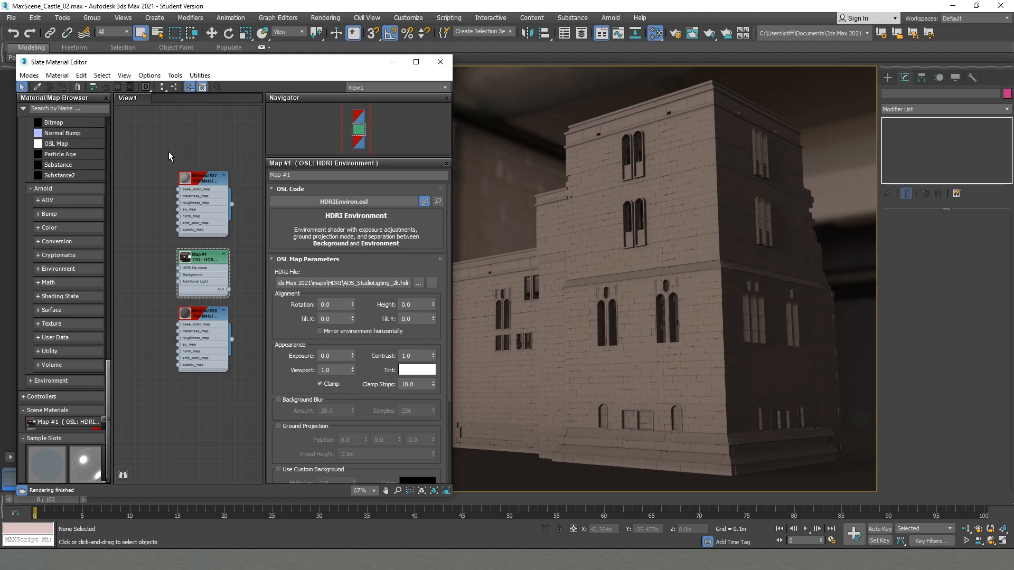
left_click_drag(169, 157, 237, 250)
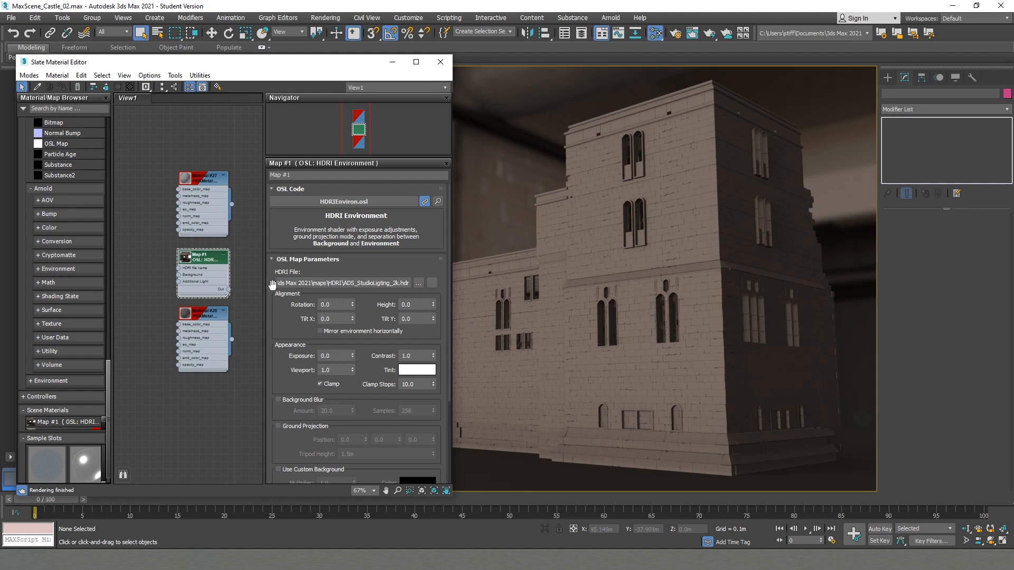
mouse_move(358, 287)
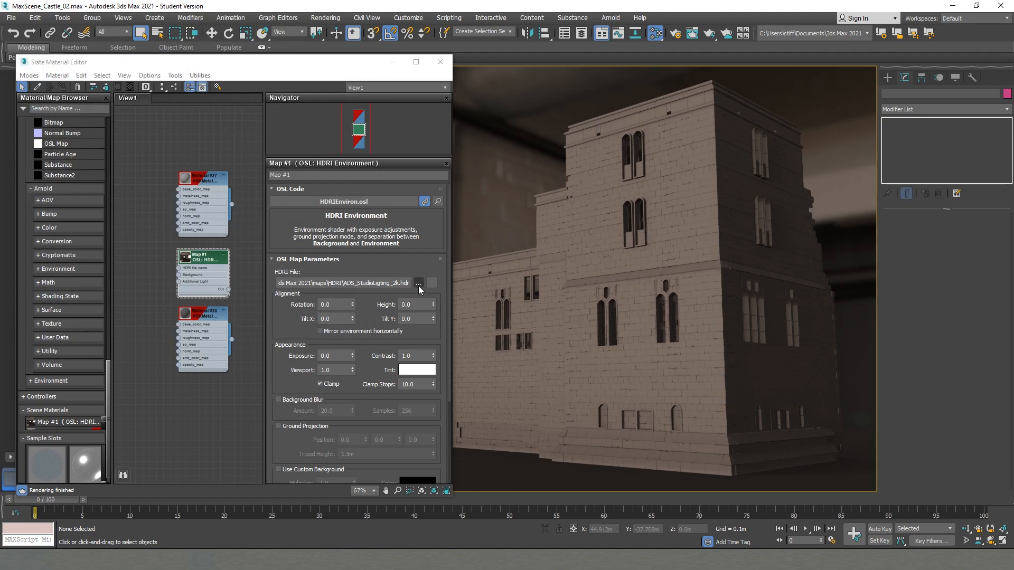
Load epping_forest_02_2k.hdr as the environment's HDRI file
left_click(418, 283)
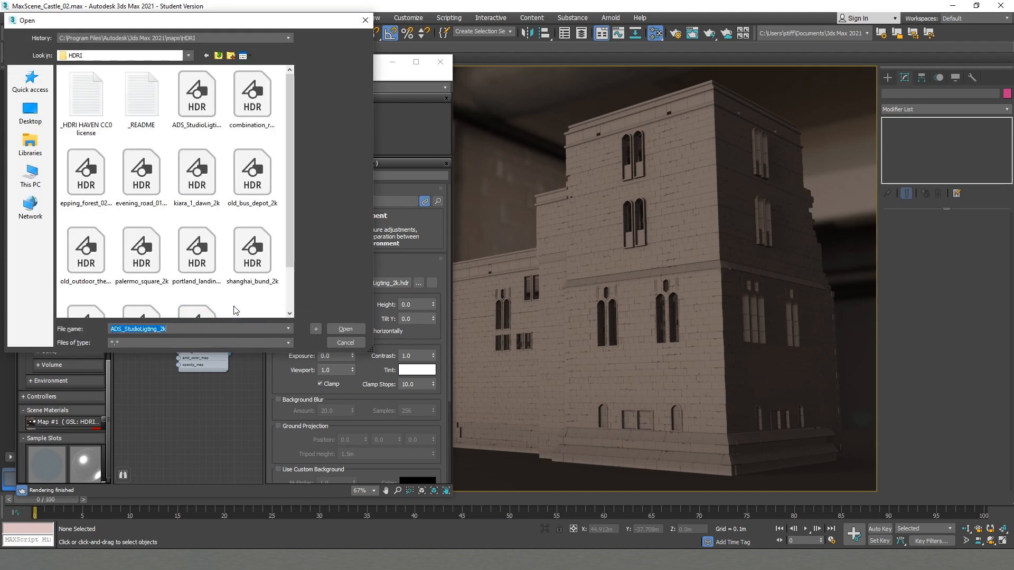
left_click(86, 171)
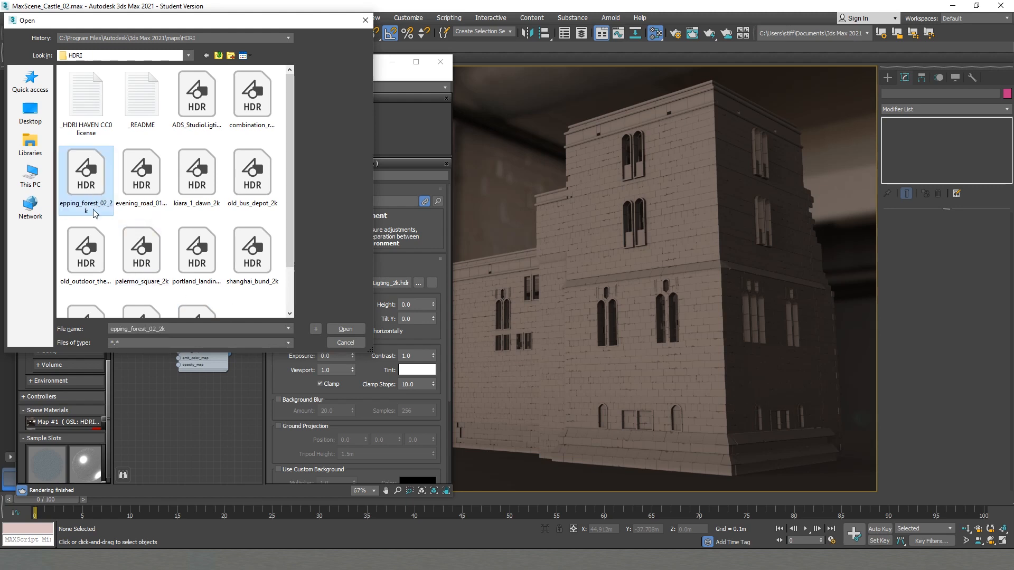
mouse_move(85, 191)
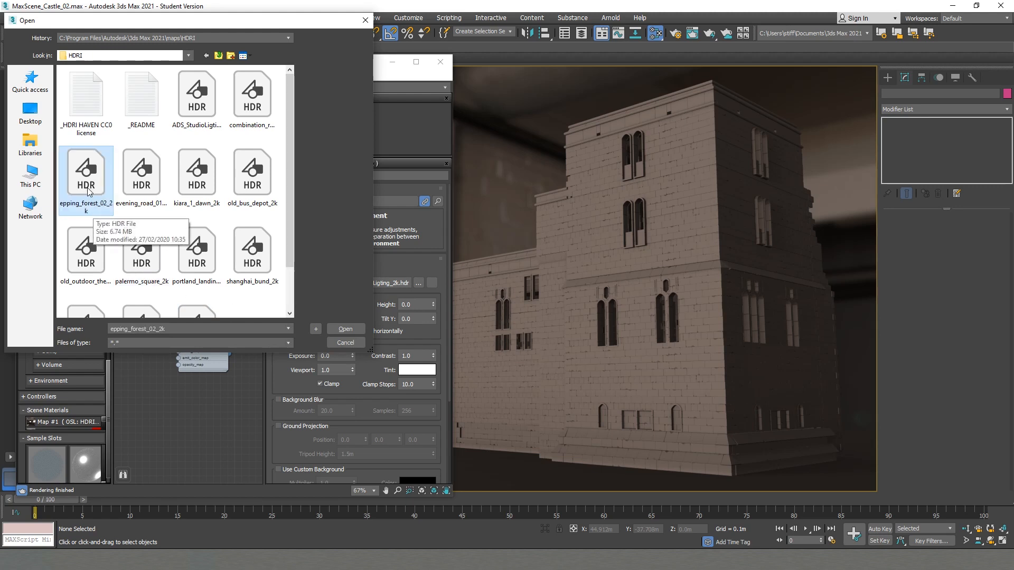
left_click(345, 329)
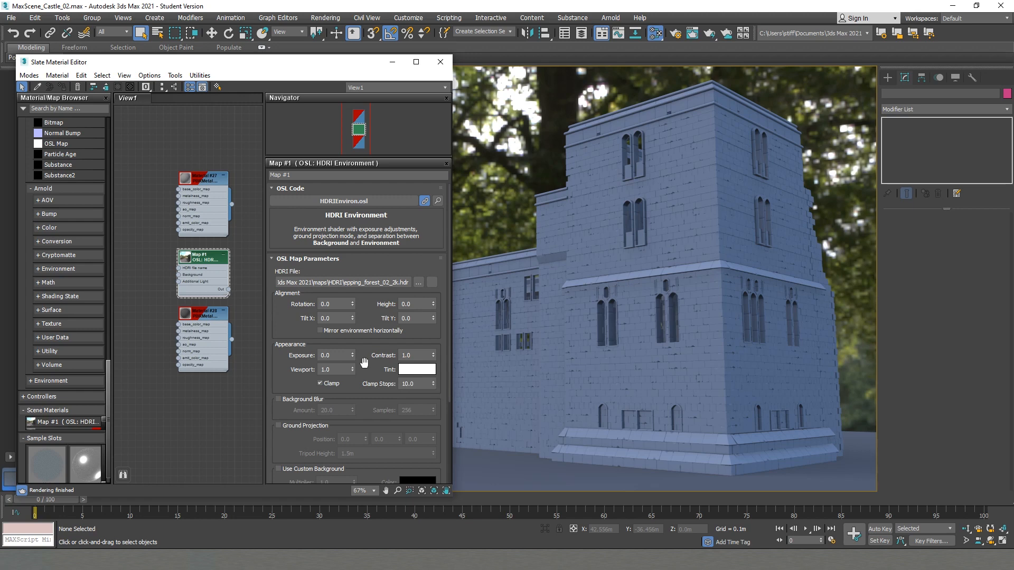
mouse_move(417, 370)
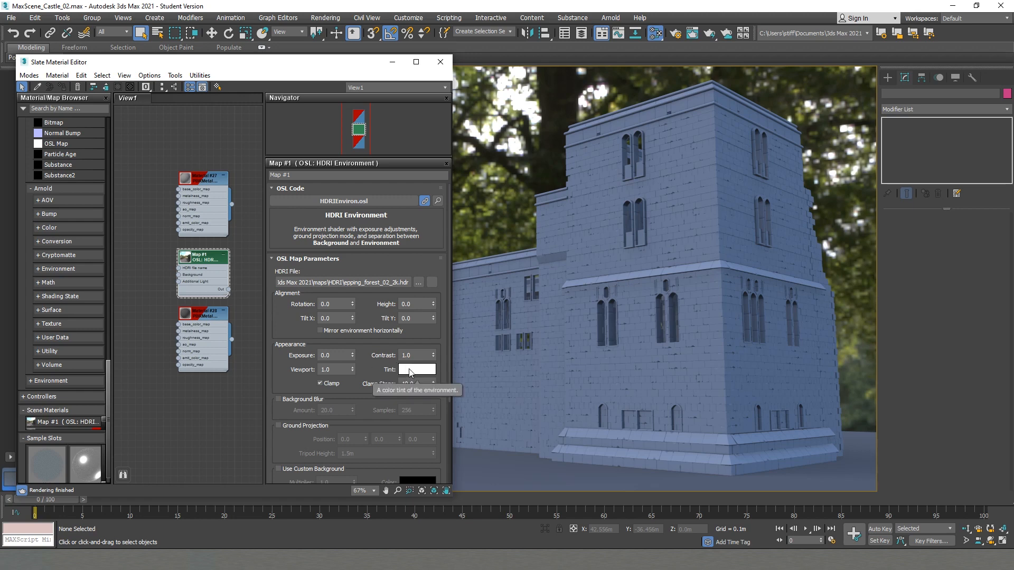
Try teal, green and an eyedropper-sampled warm colour for the environment's Tint
left_click(416, 370)
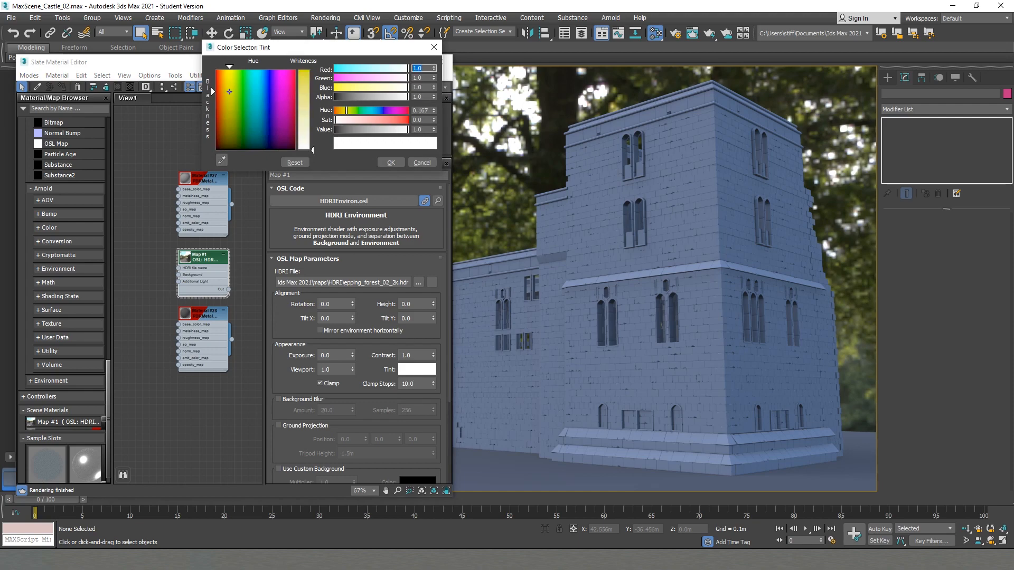
left_click(247, 87)
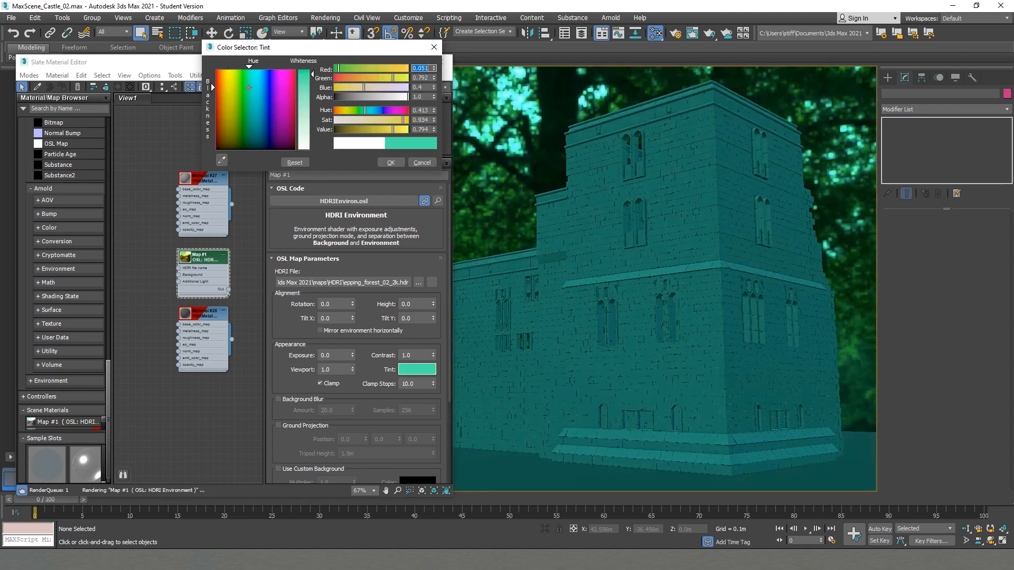
left_click(271, 114)
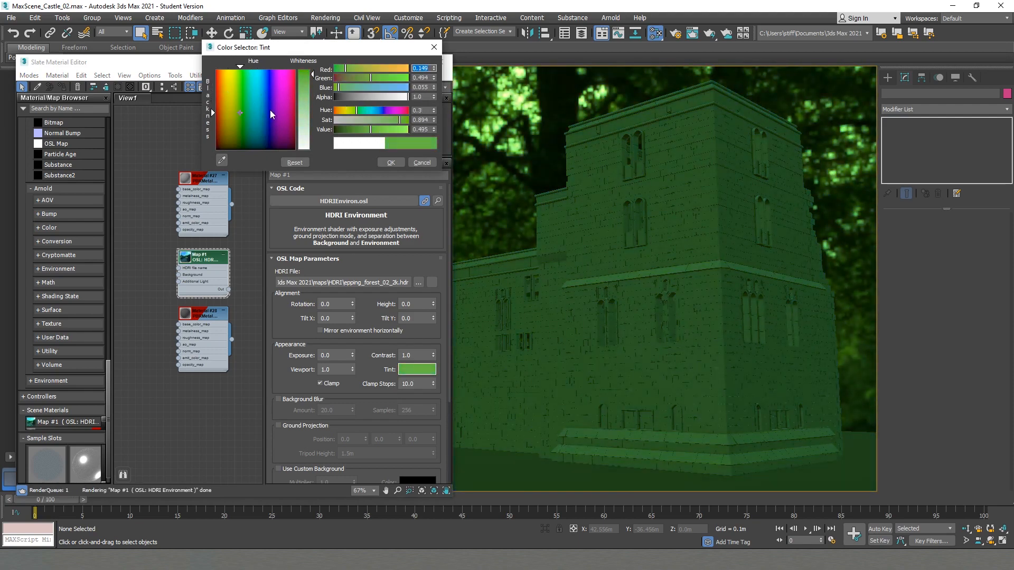
left_click(257, 129)
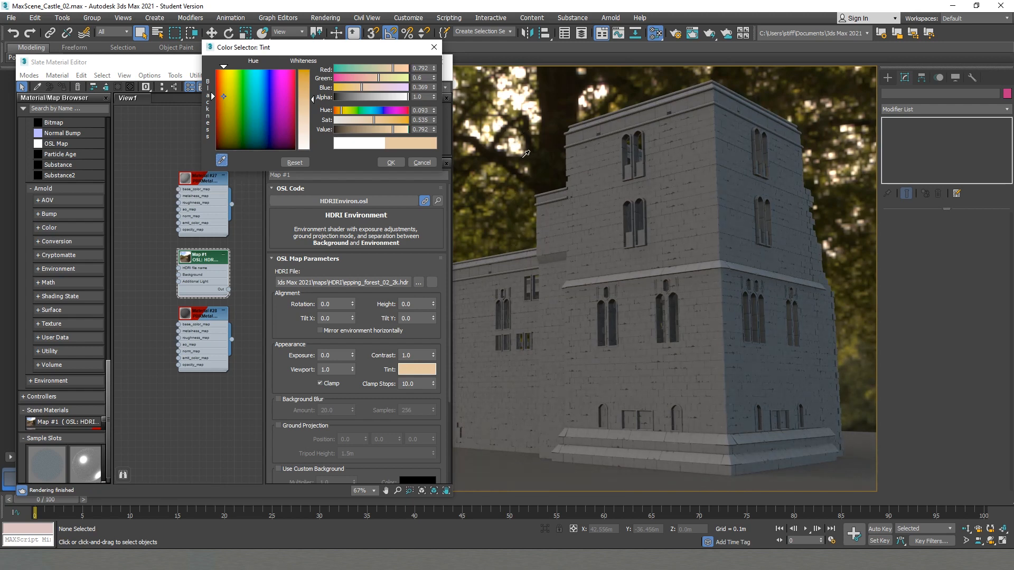
mouse_move(494, 241)
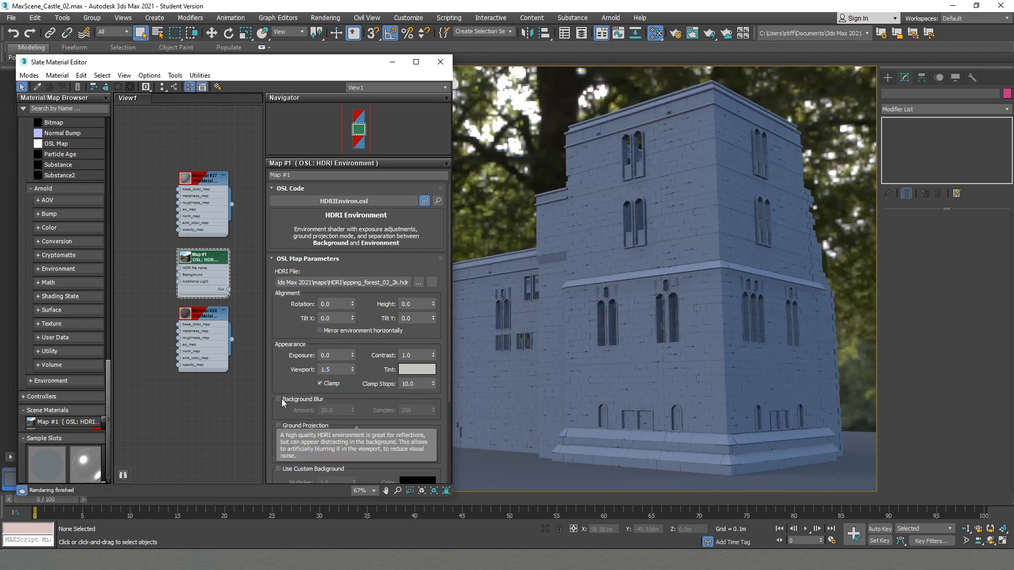
left_click(279, 399)
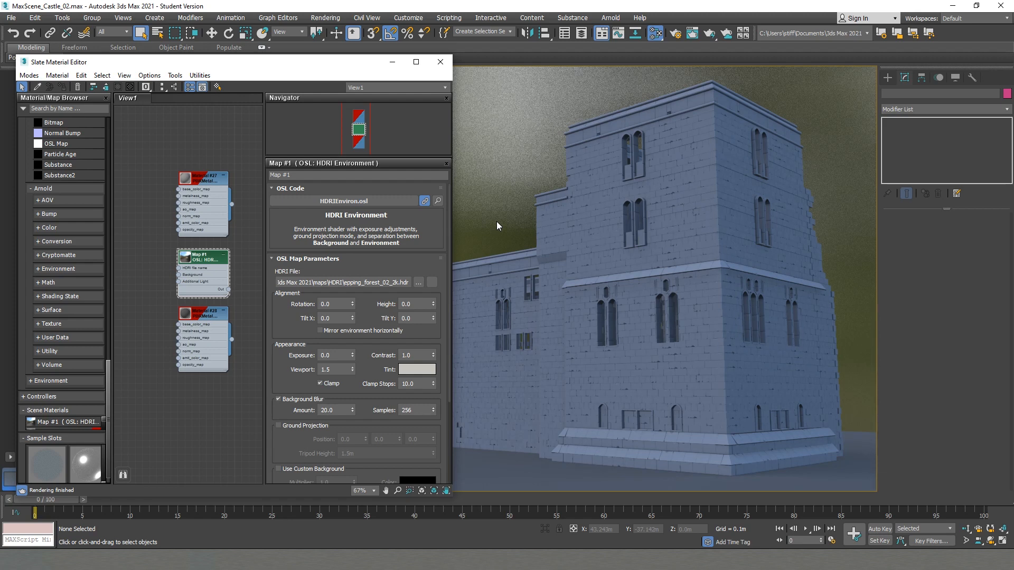
mouse_move(474, 203)
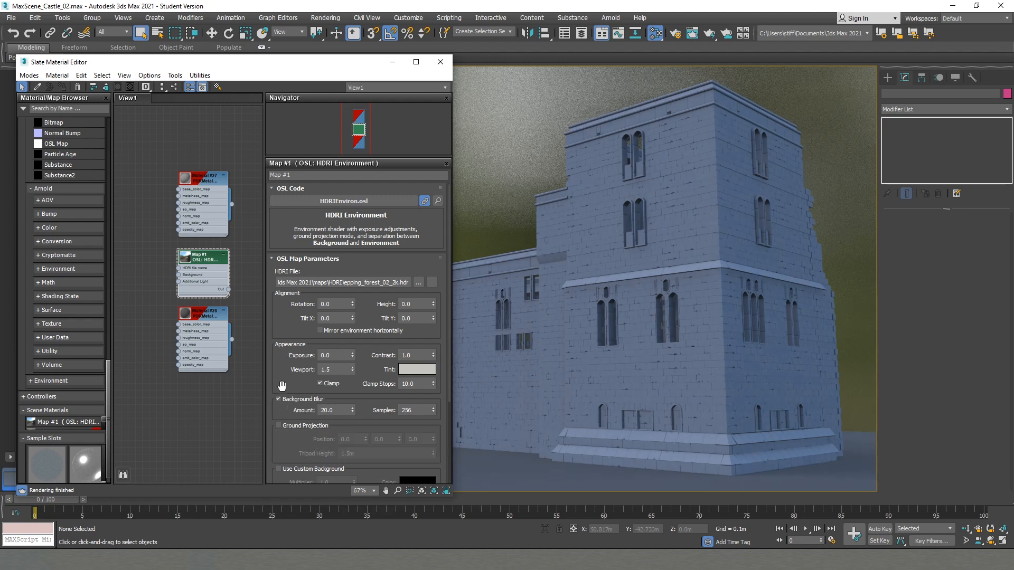
left_click(279, 399)
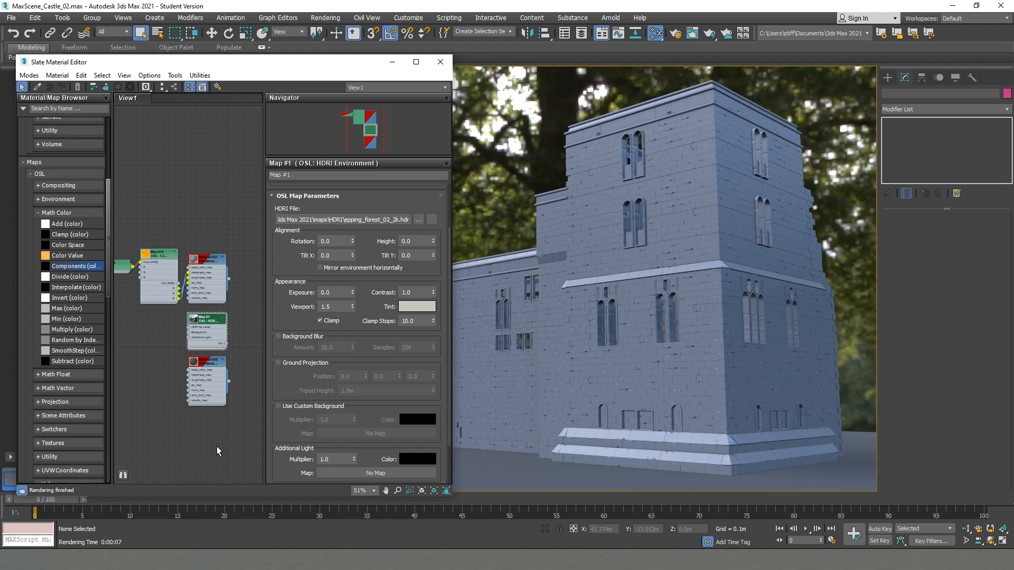
mouse_move(219, 451)
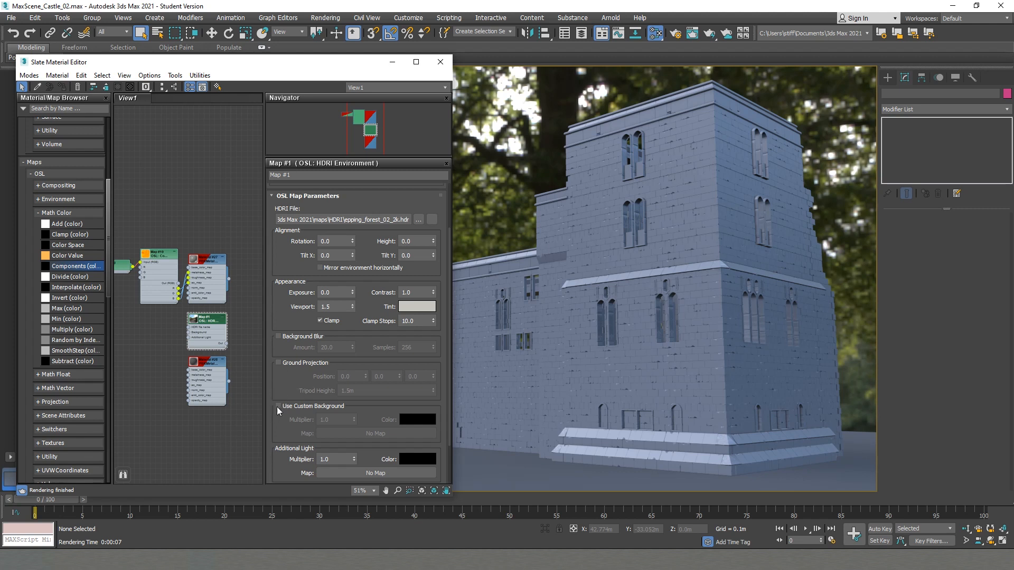
mouse_move(274, 401)
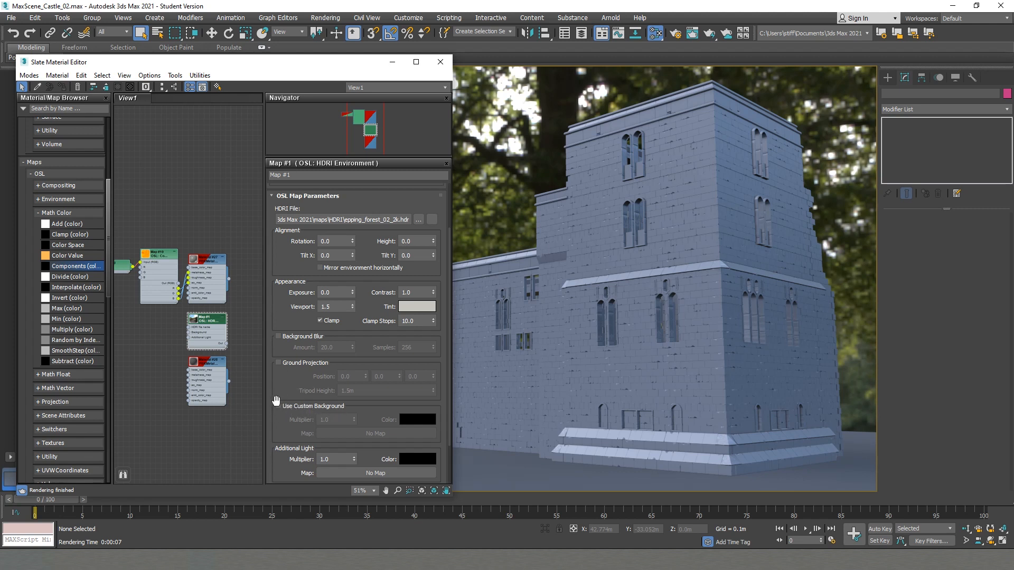
left_click(278, 405)
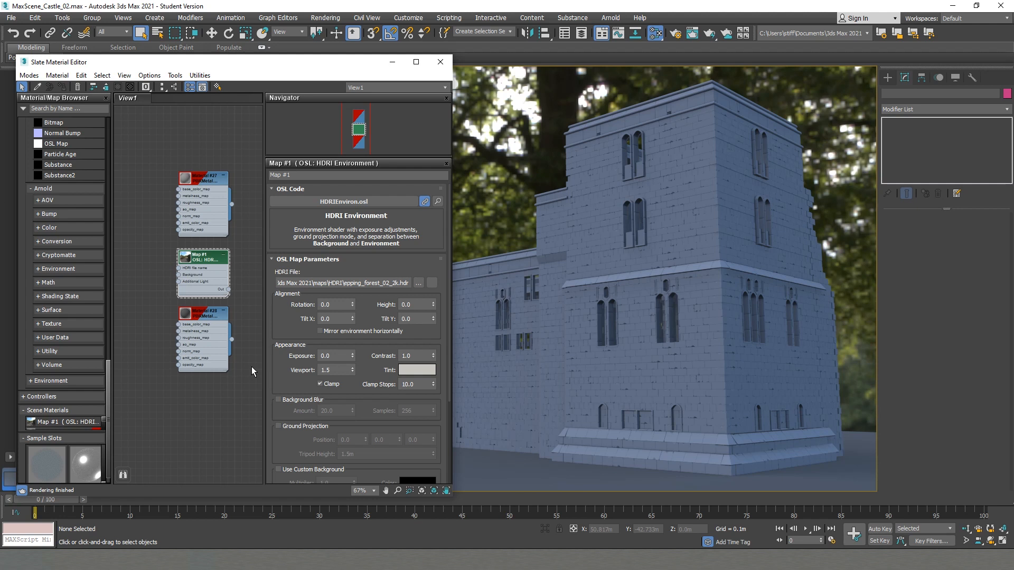
mouse_move(201, 181)
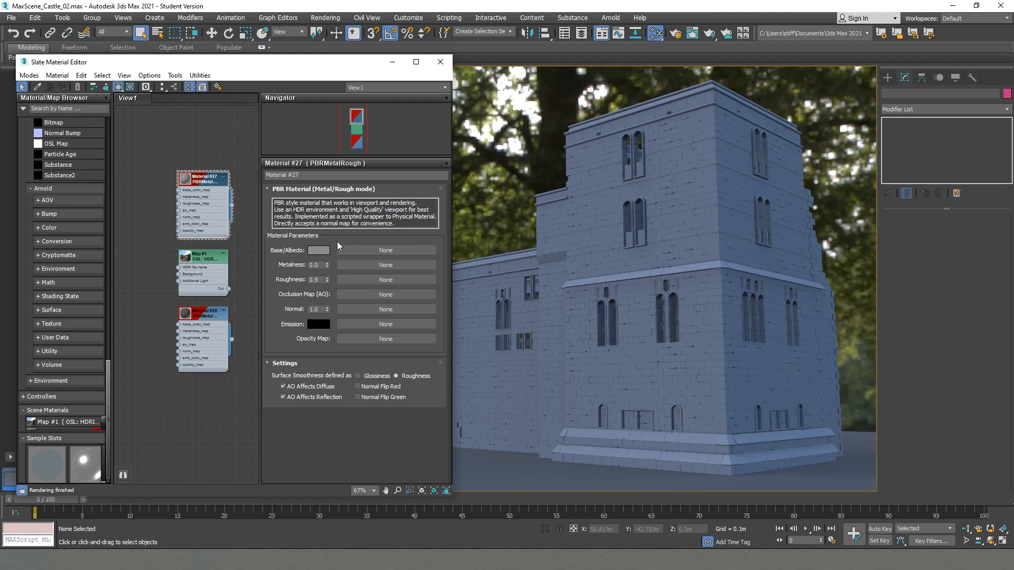
mouse_move(284, 256)
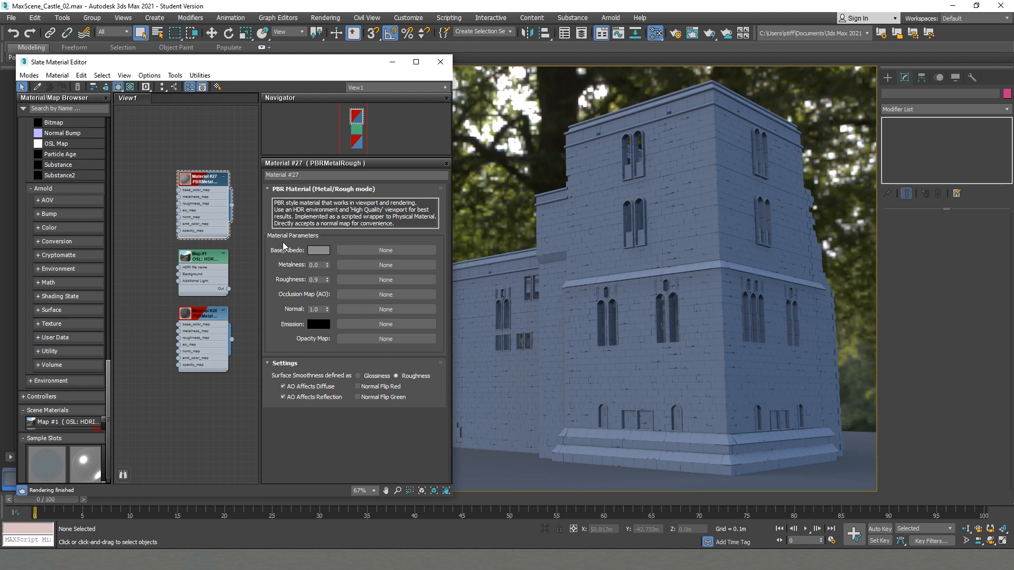
mouse_move(278, 314)
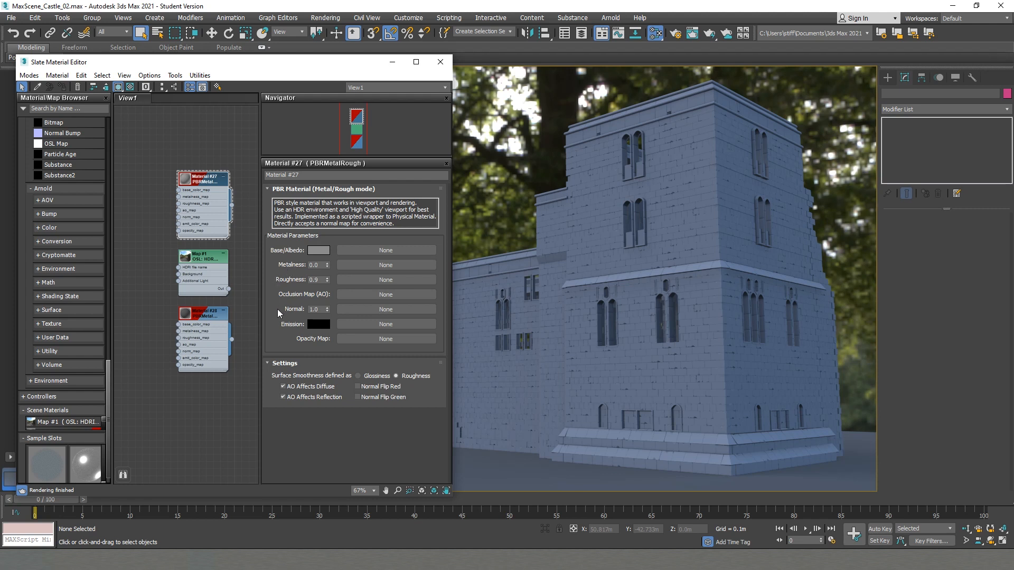
mouse_move(319, 303)
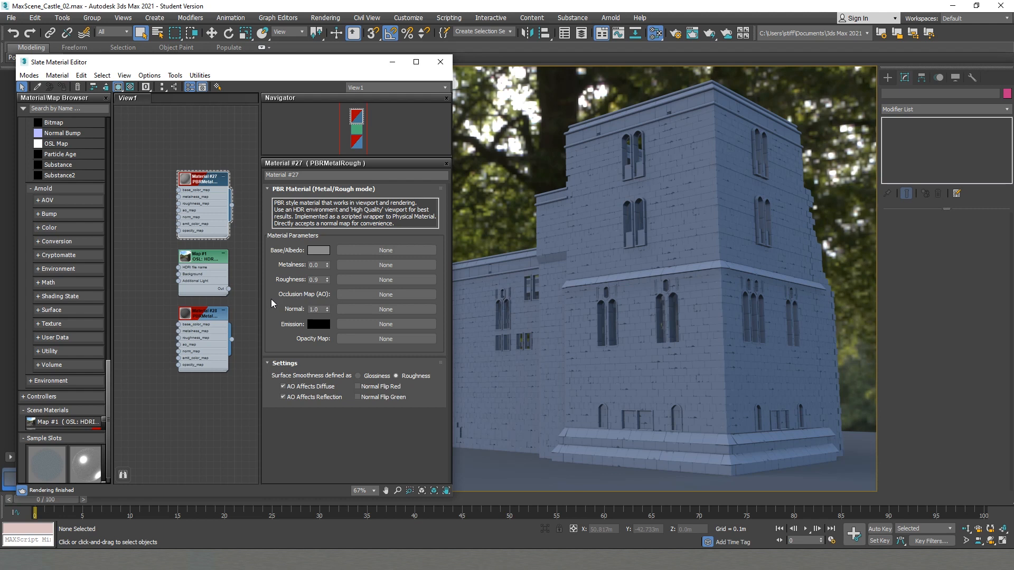
mouse_move(284, 341)
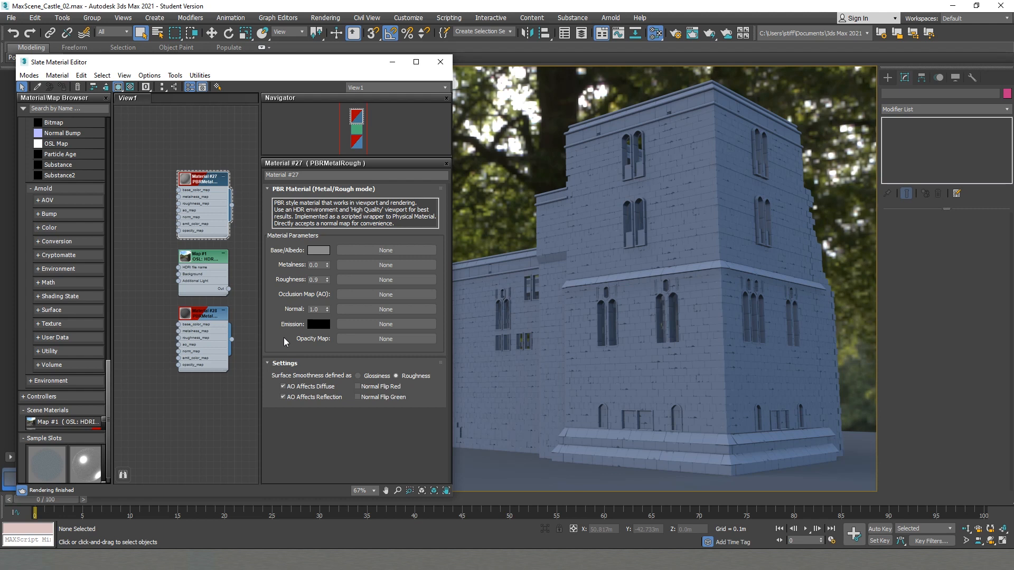
mouse_move(281, 347)
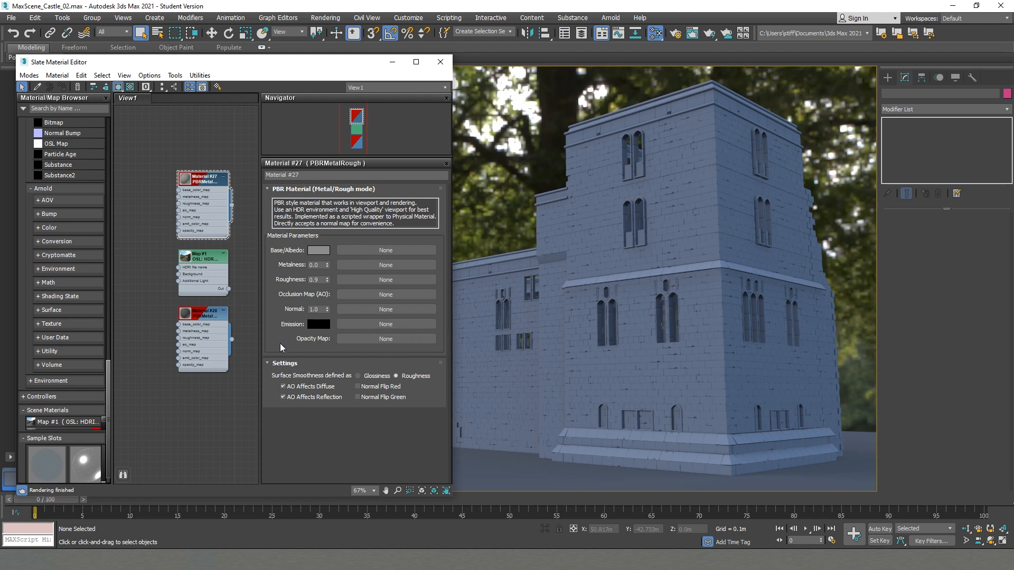
mouse_move(153, 301)
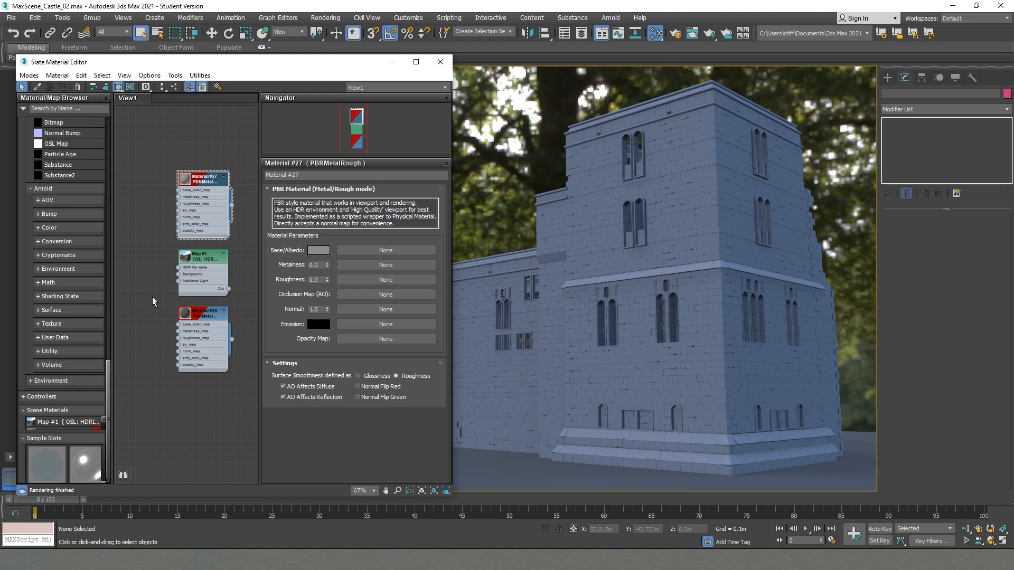
mouse_move(177, 387)
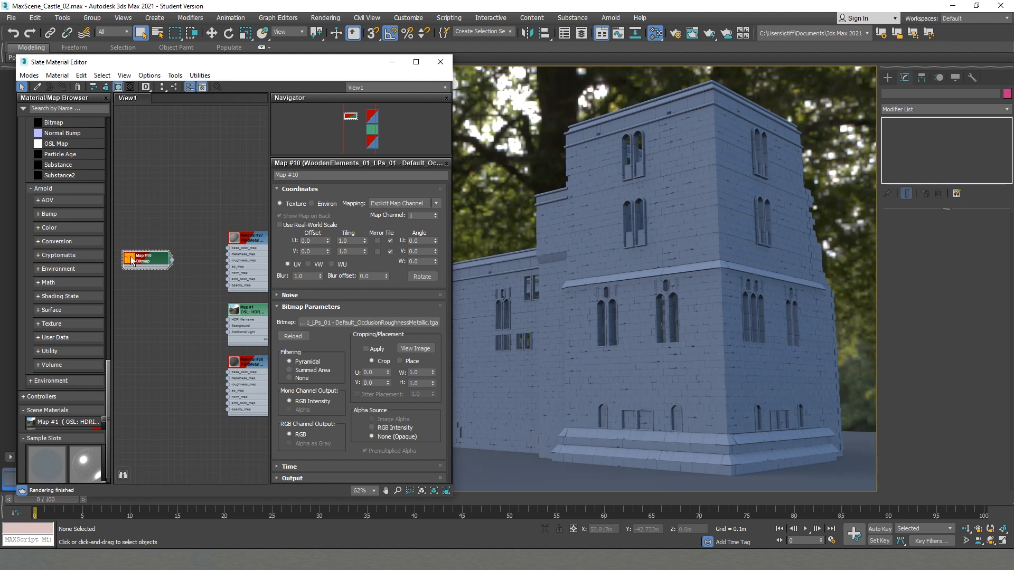
mouse_move(148, 249)
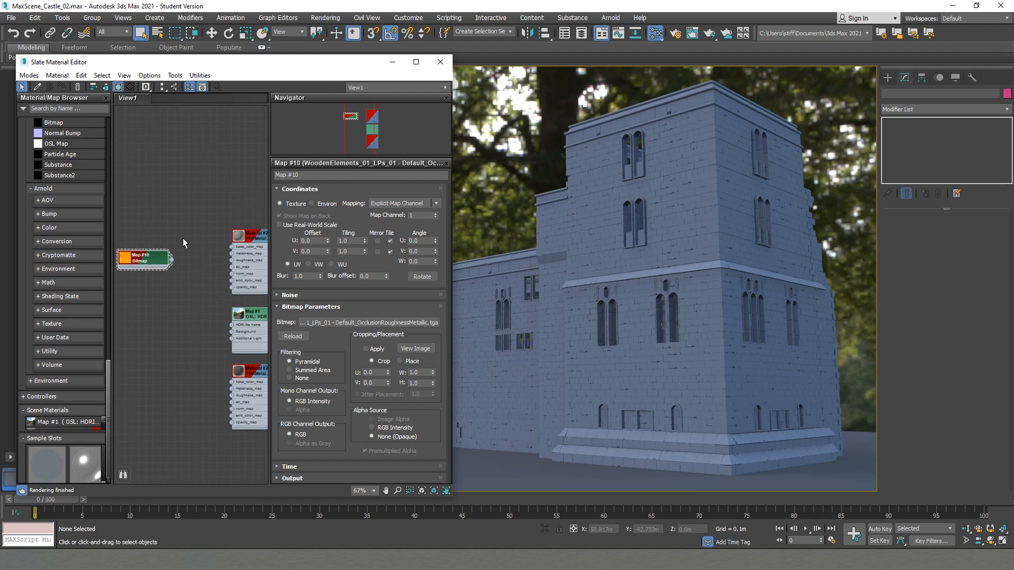
Wire the bitmap through an OSL Components node into Material #27's AO, roughness and metalness
left_click_drag(169, 259, 232, 247)
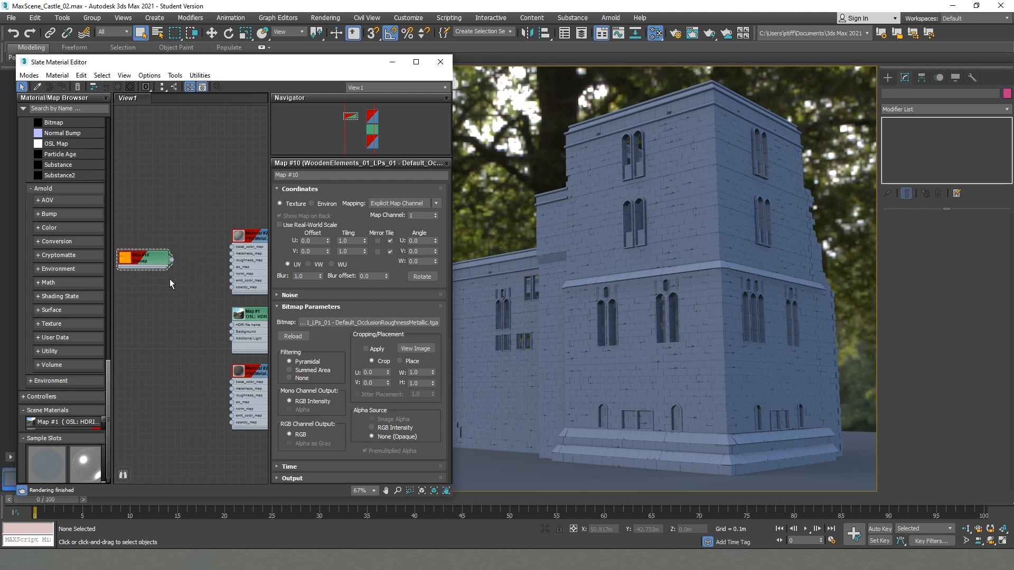
scroll("down", 3)
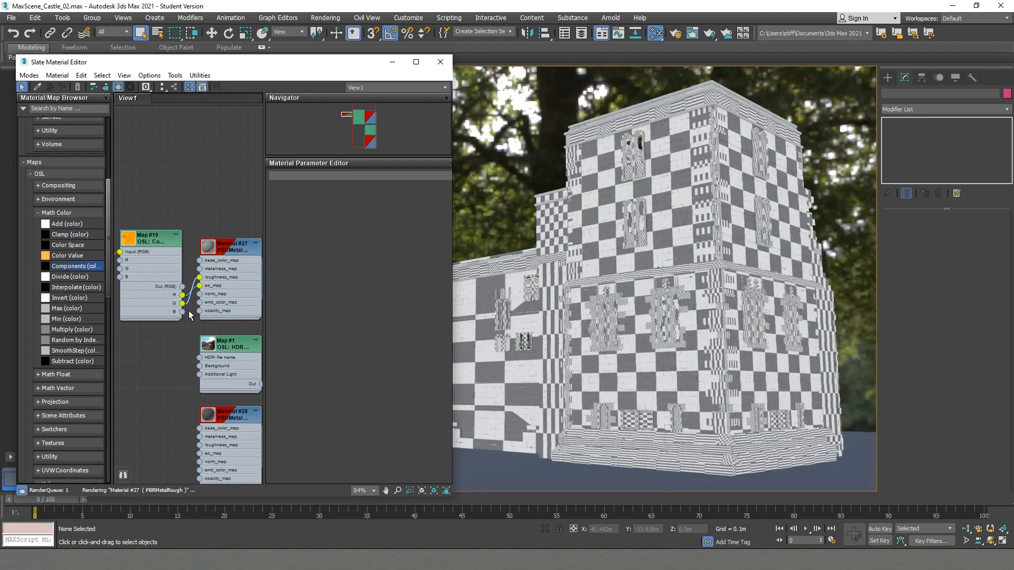
double_click(219, 246)
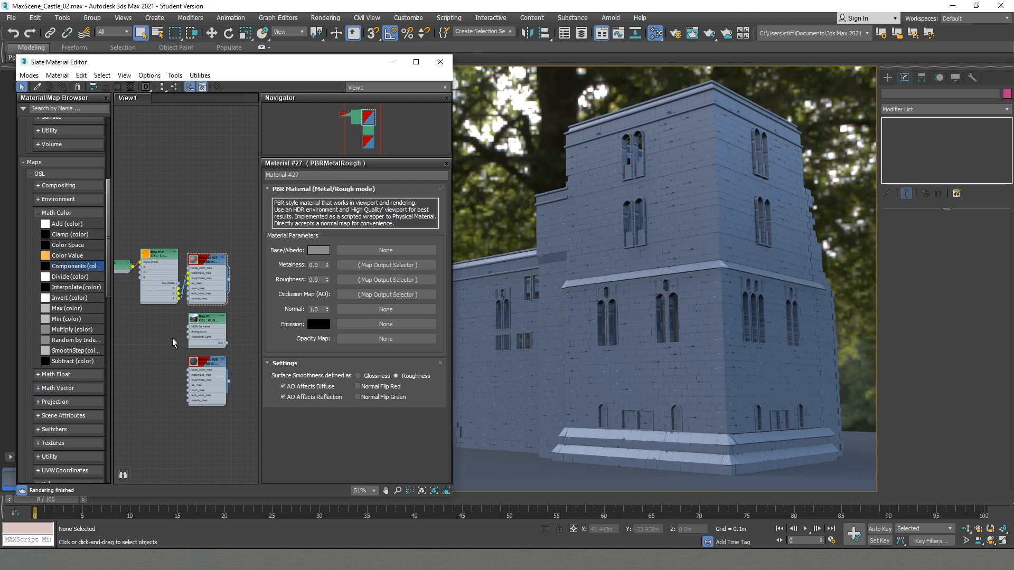
left_click(440, 61)
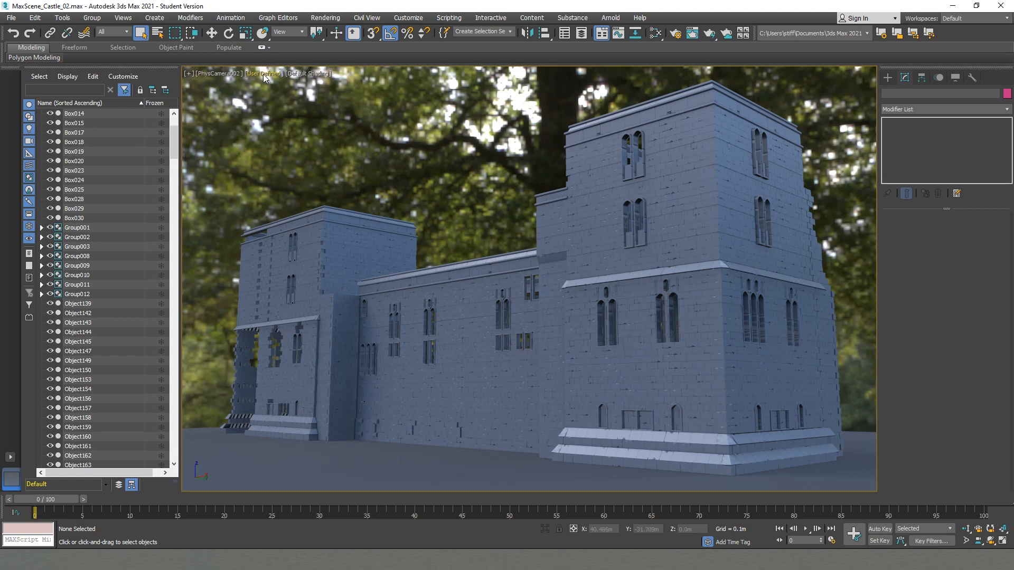
Set the camera view's per-view lighting to scene lights with 16.0X Very High Quality
left_click(262, 73)
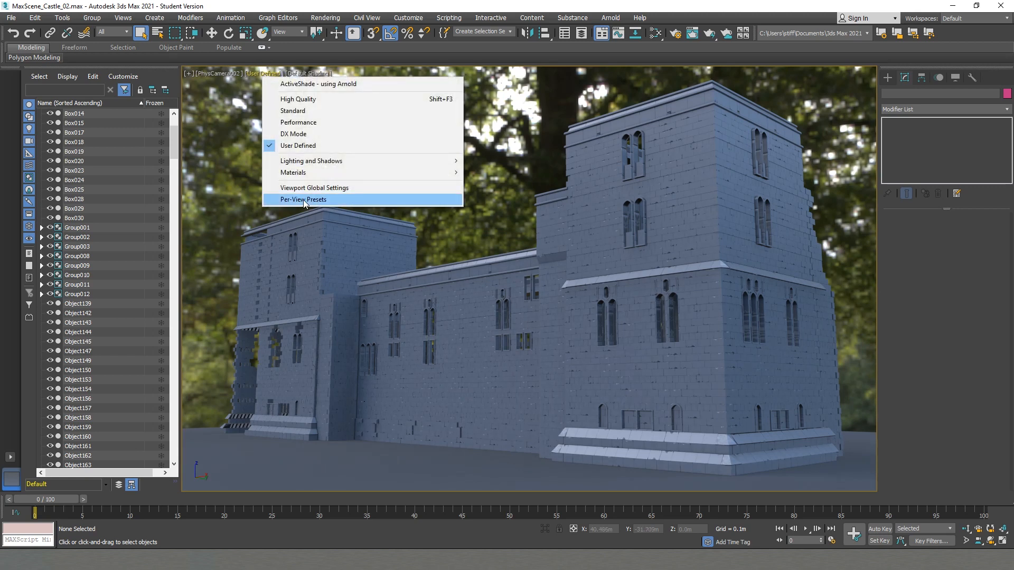
left_click(303, 200)
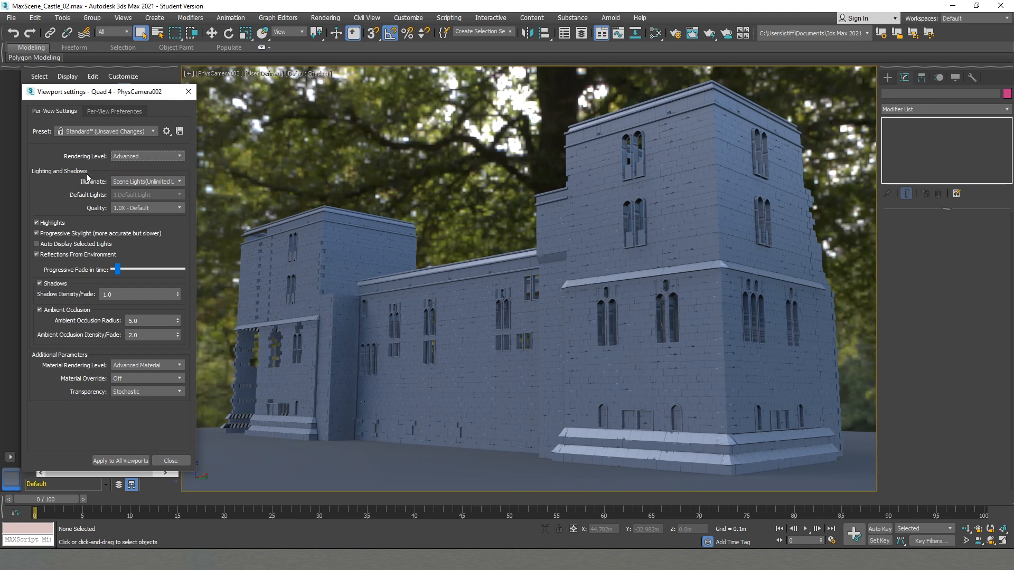
left_click(146, 180)
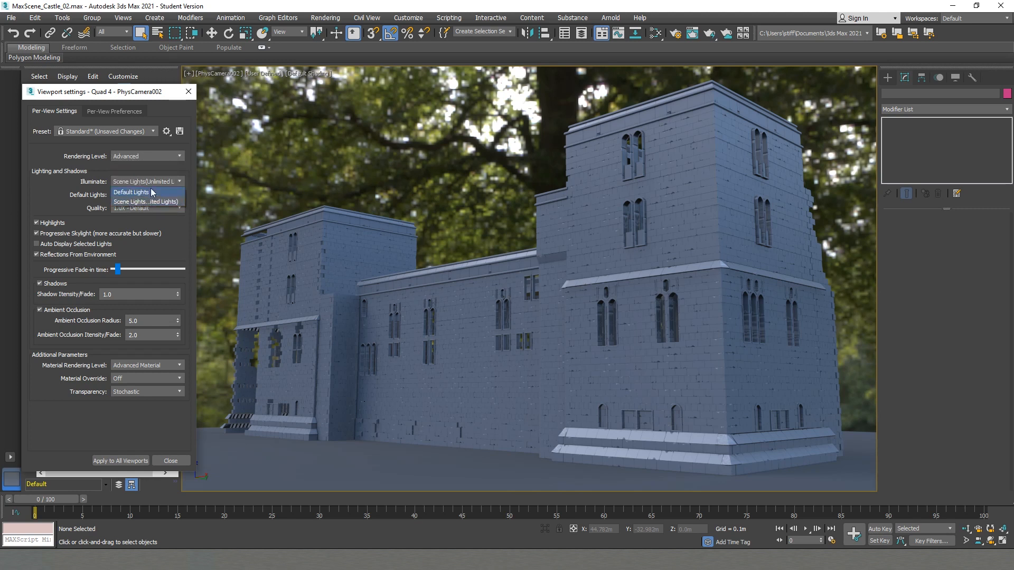
left_click(145, 201)
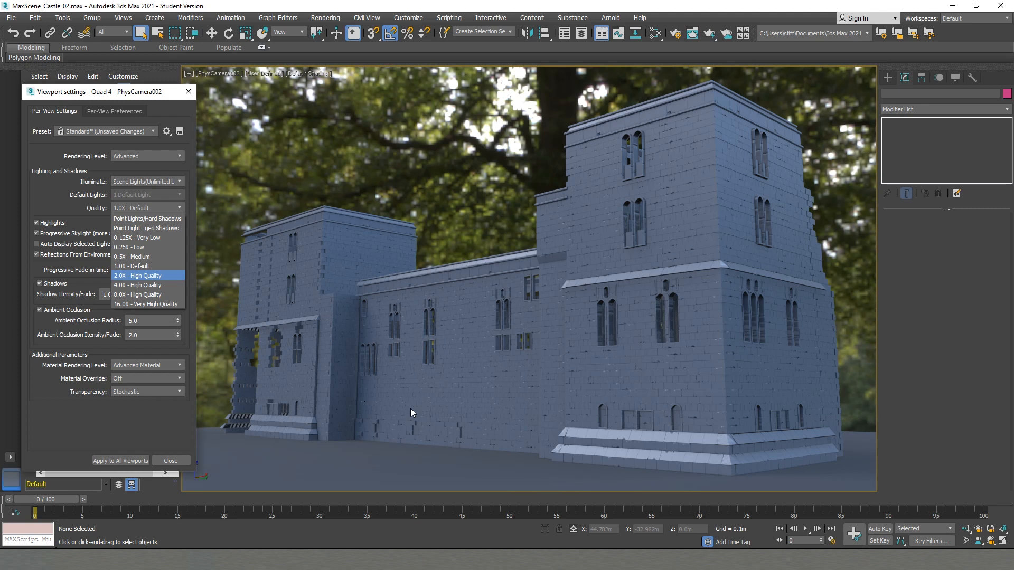
mouse_move(157, 266)
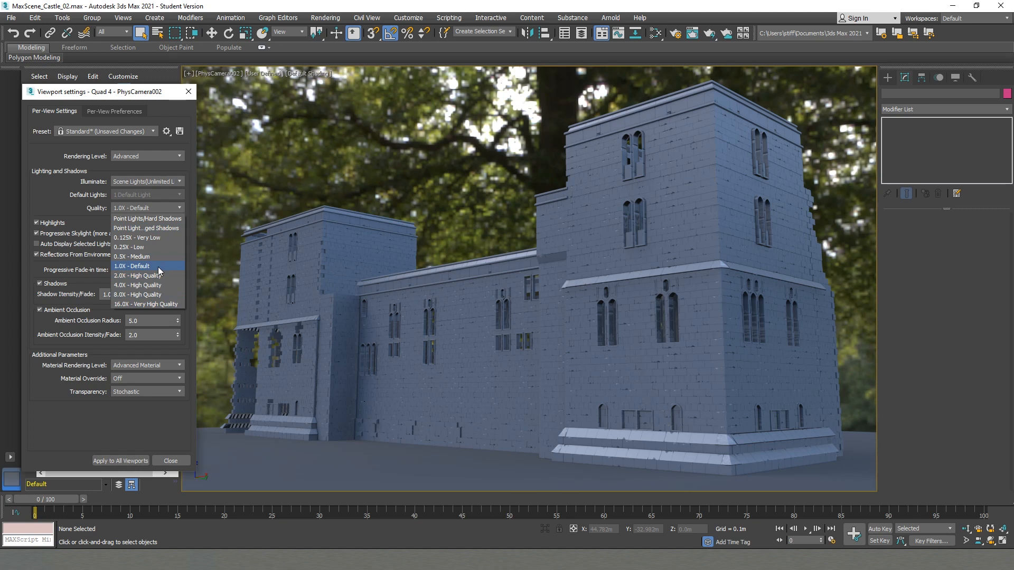
mouse_move(146, 304)
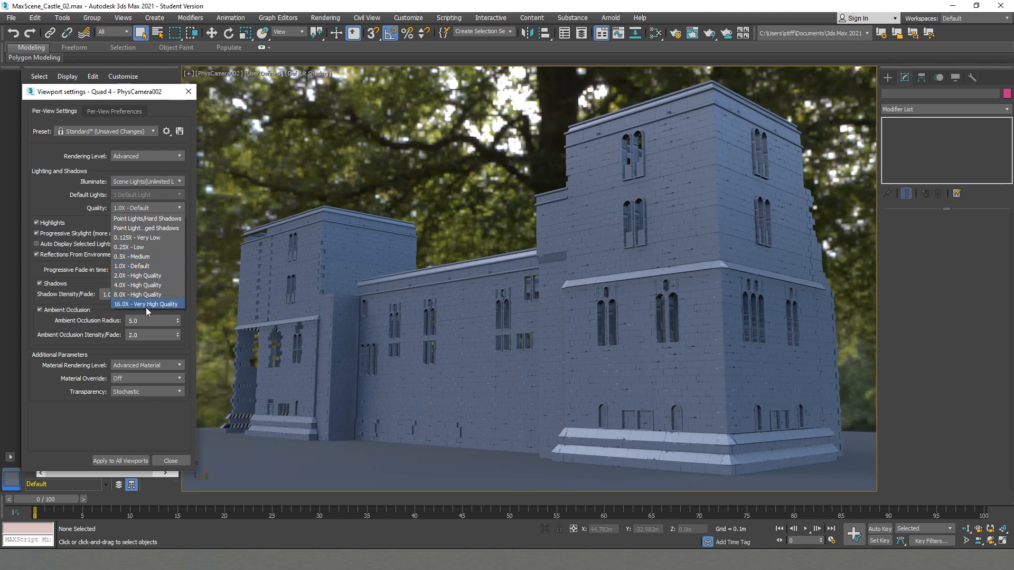
mouse_move(151, 311)
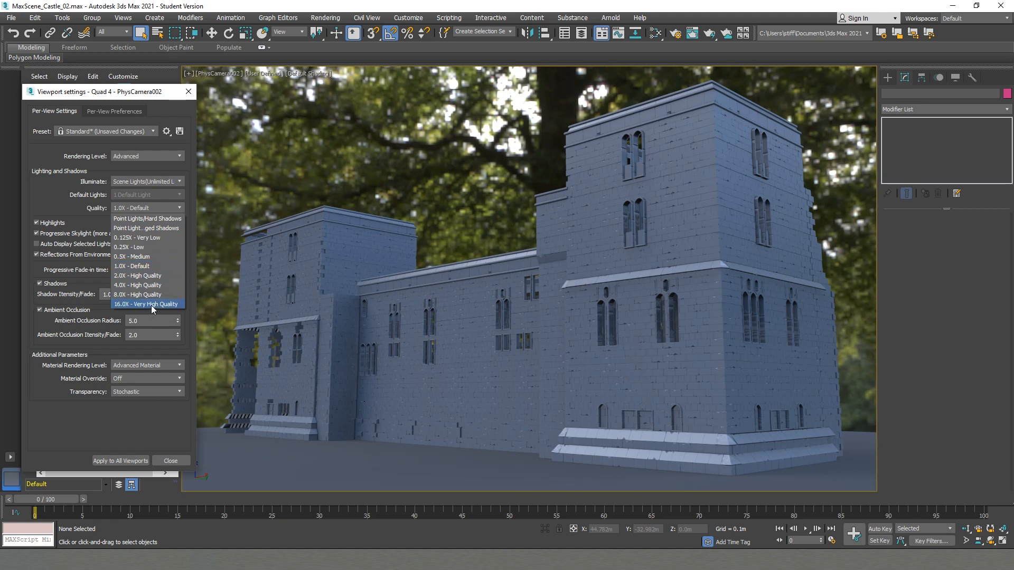
left_click(148, 304)
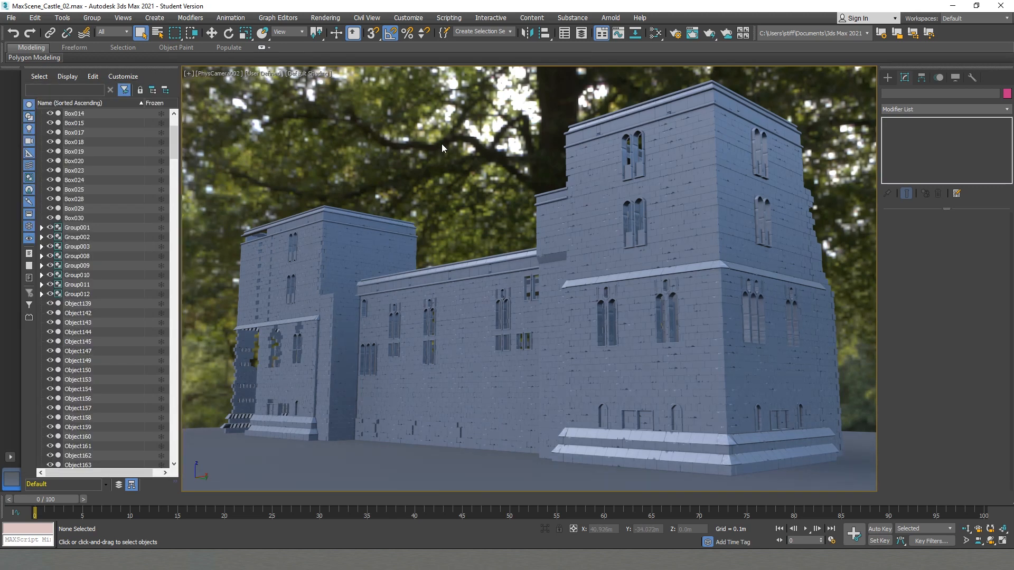
Bring up Render Setup with the Arnold renderer from the Rendering menu
left_click(324, 18)
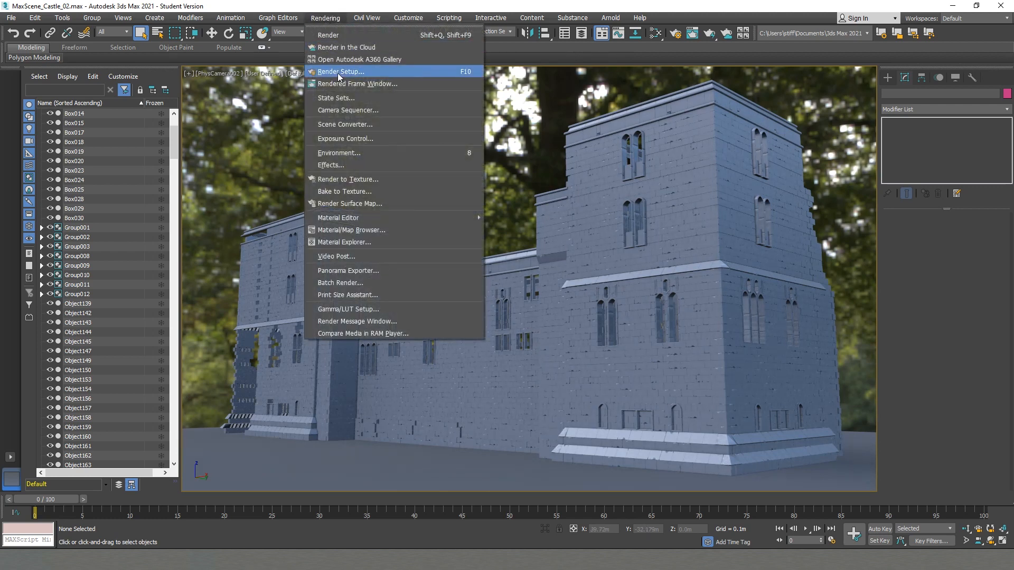
mouse_move(467, 74)
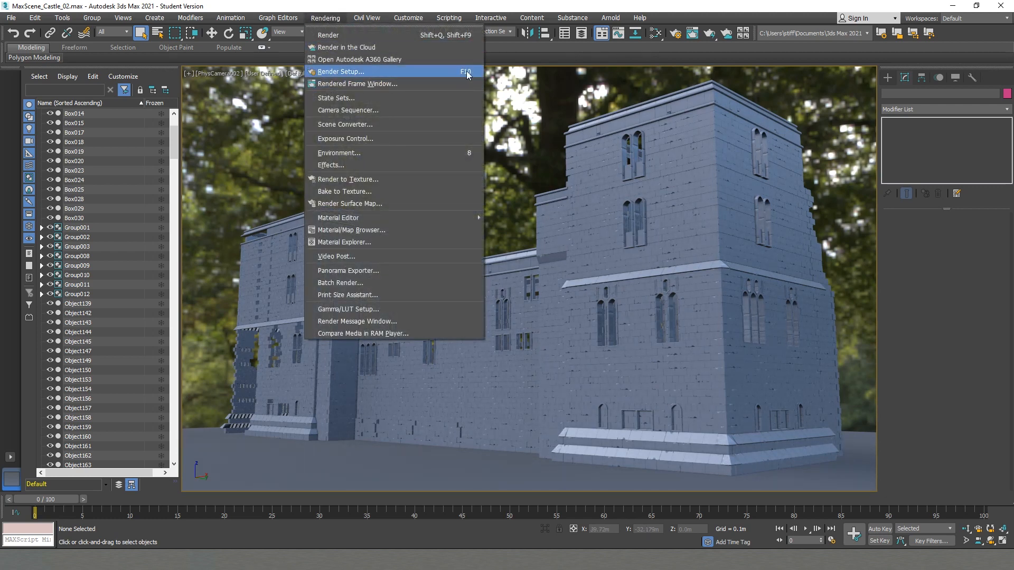
left_click(342, 72)
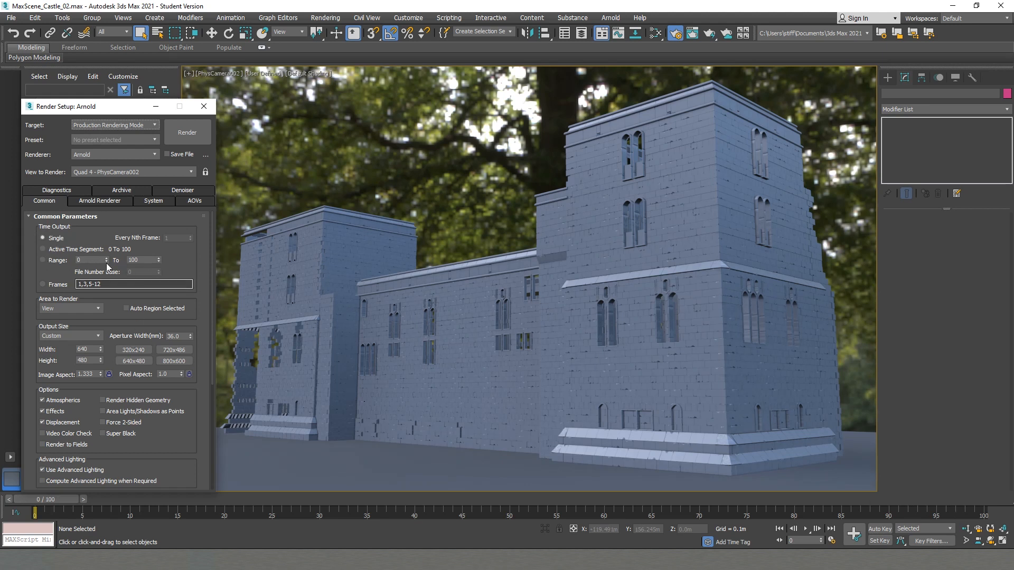
left_click(134, 284)
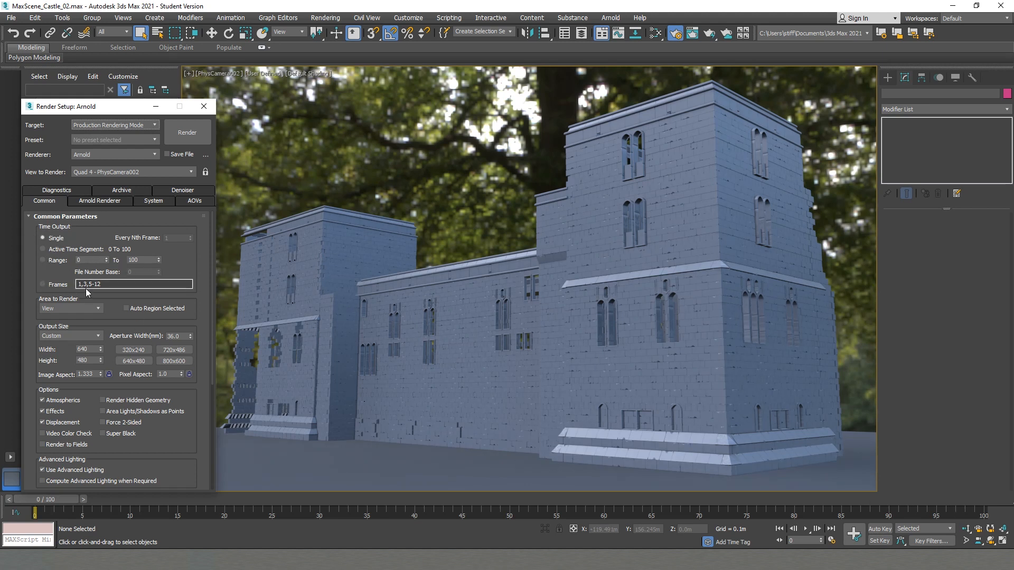
left_click(103, 284)
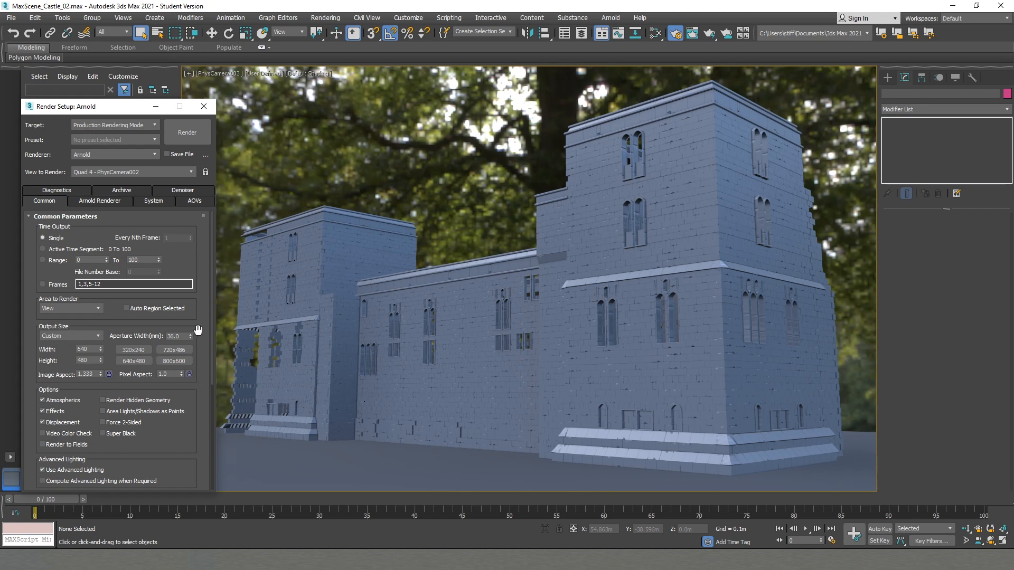
mouse_move(83, 339)
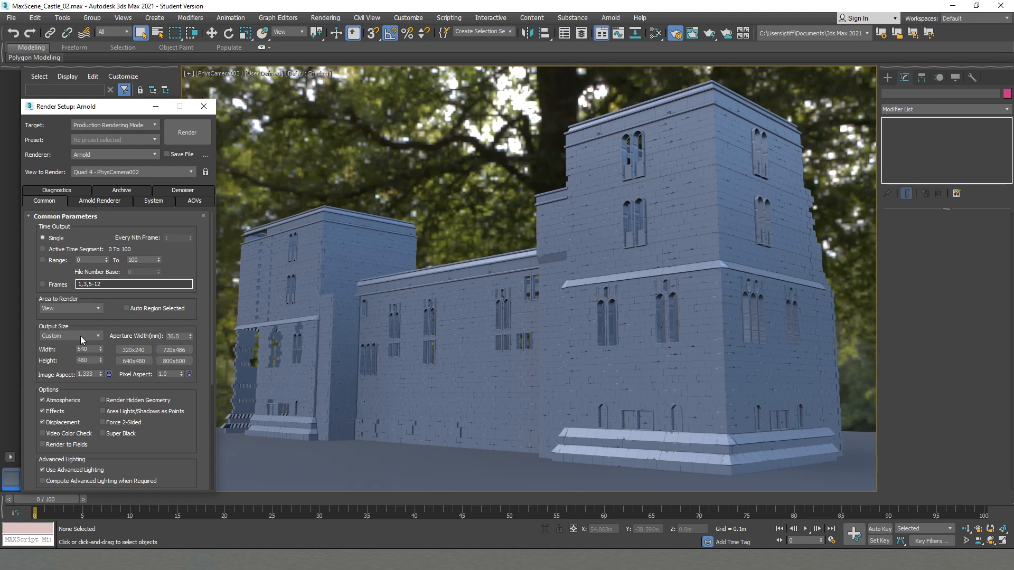
Choose the HDTV (video) output size preset of 1920×1080
left_click(98, 336)
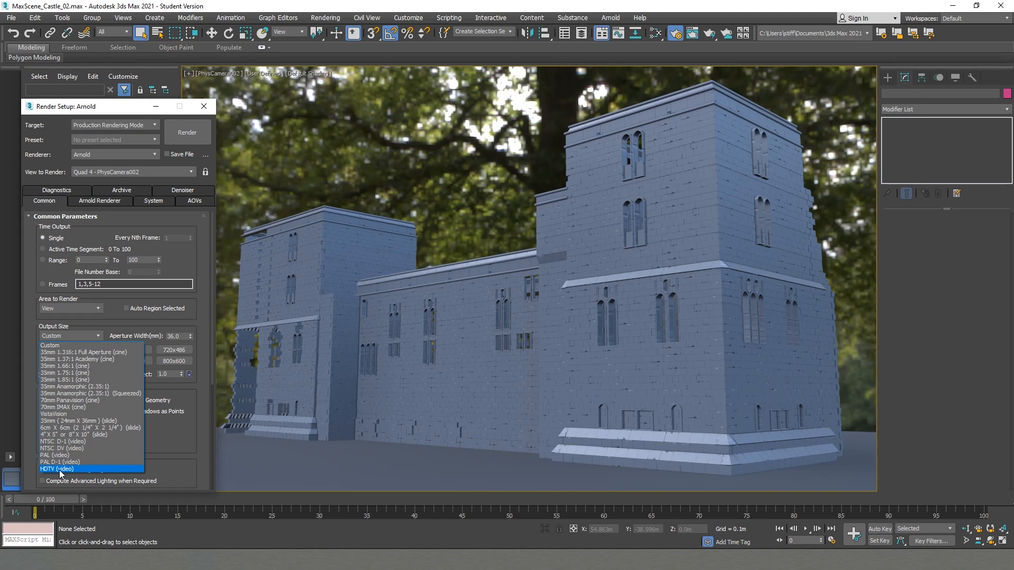
left_click(56, 469)
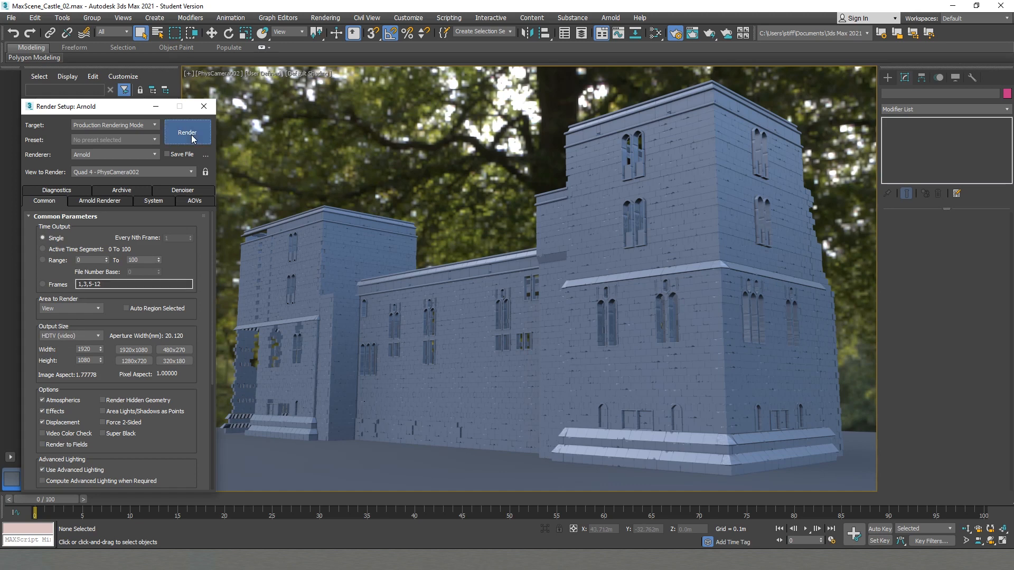
Render the camera view with Arnold and dismiss the frame window
left_click(188, 133)
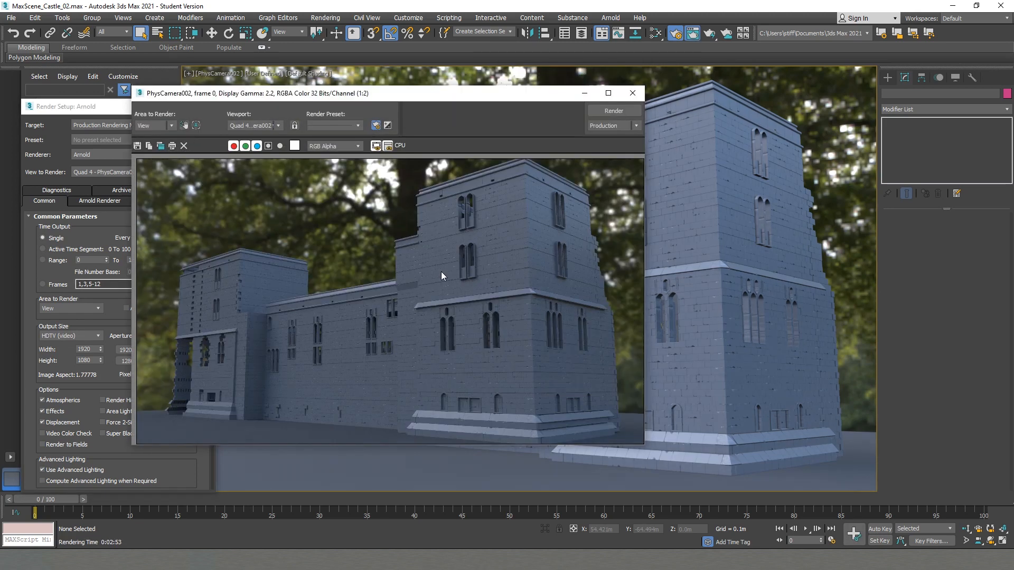
mouse_move(514, 408)
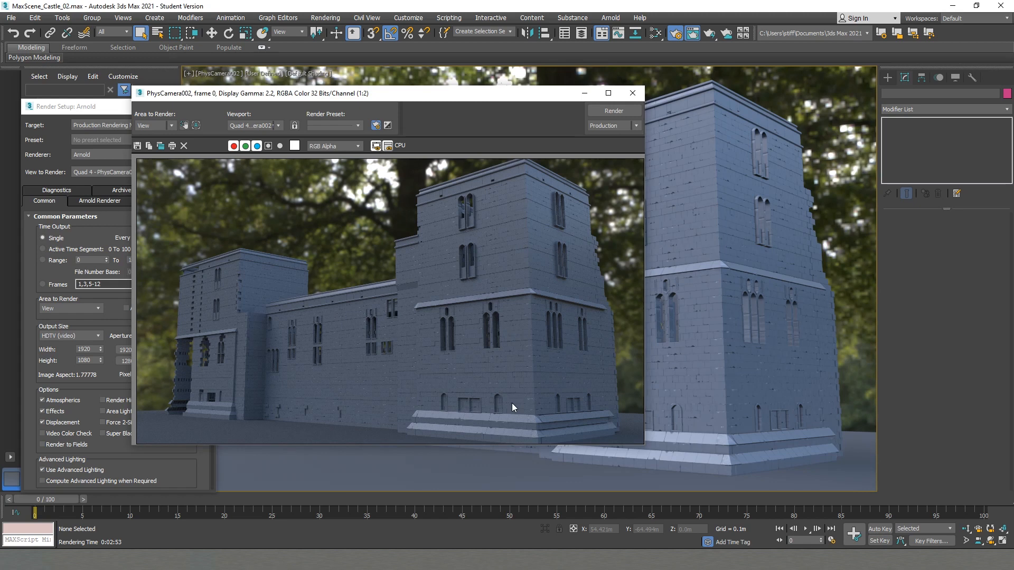
mouse_move(527, 401)
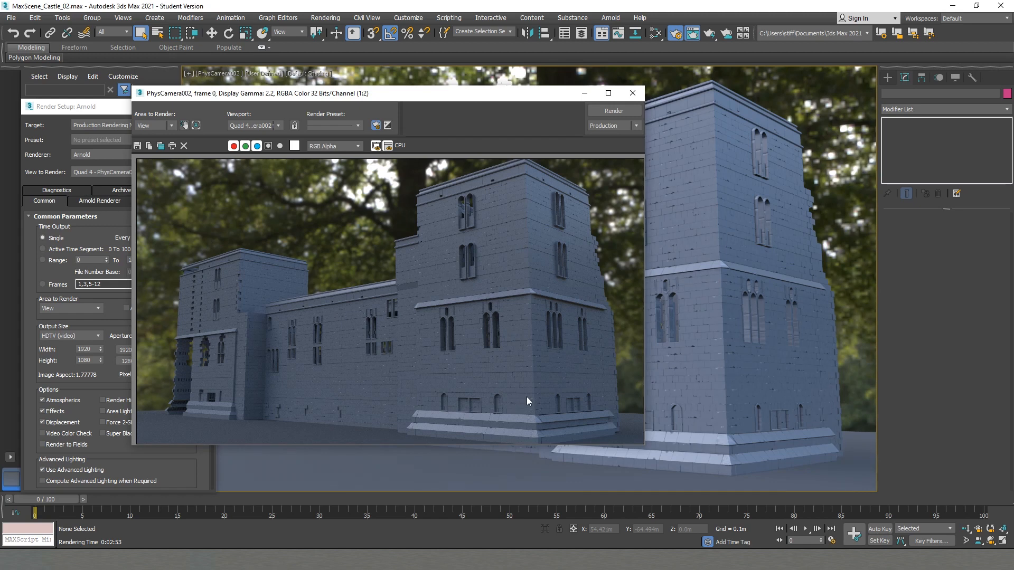
left_click(631, 93)
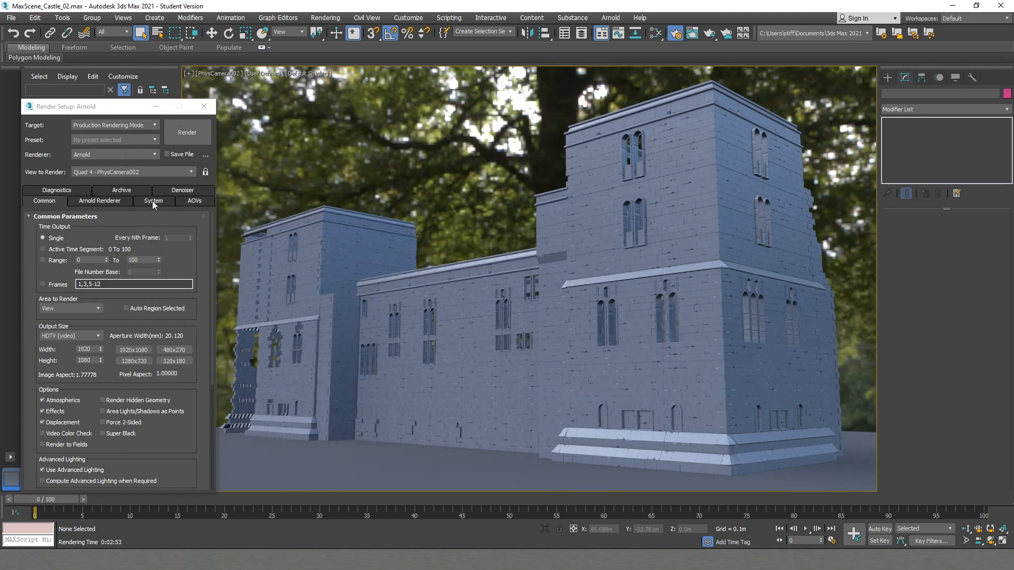
Set Arnold's render device to GPU in the System settings and close Render Setup
left_click(153, 201)
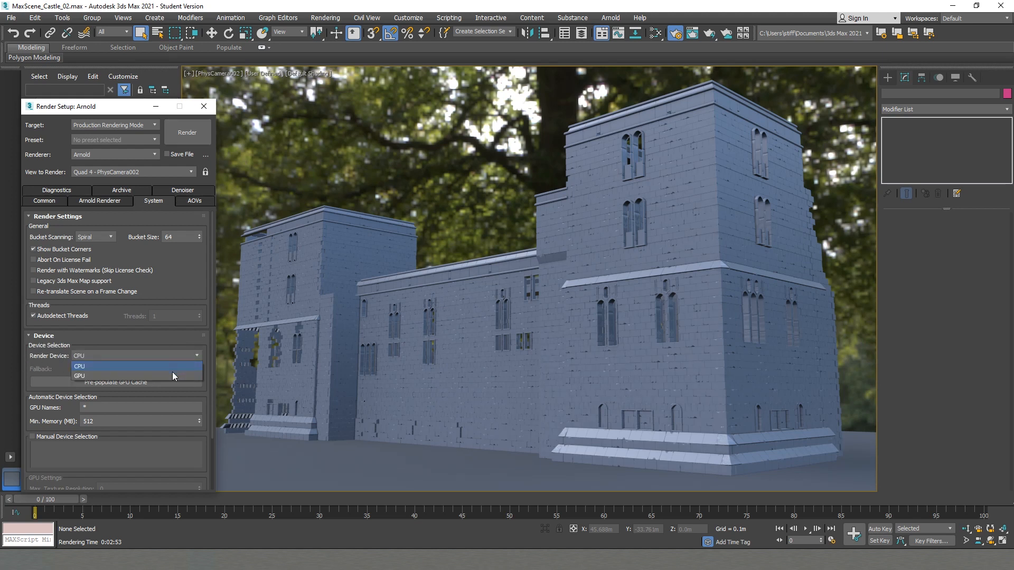
left_click(79, 376)
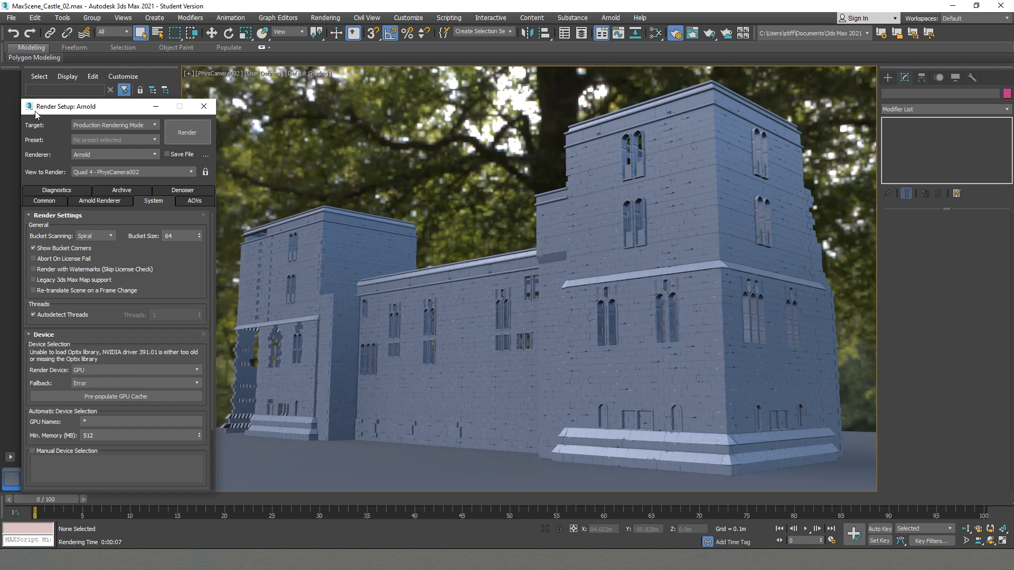
left_click(204, 106)
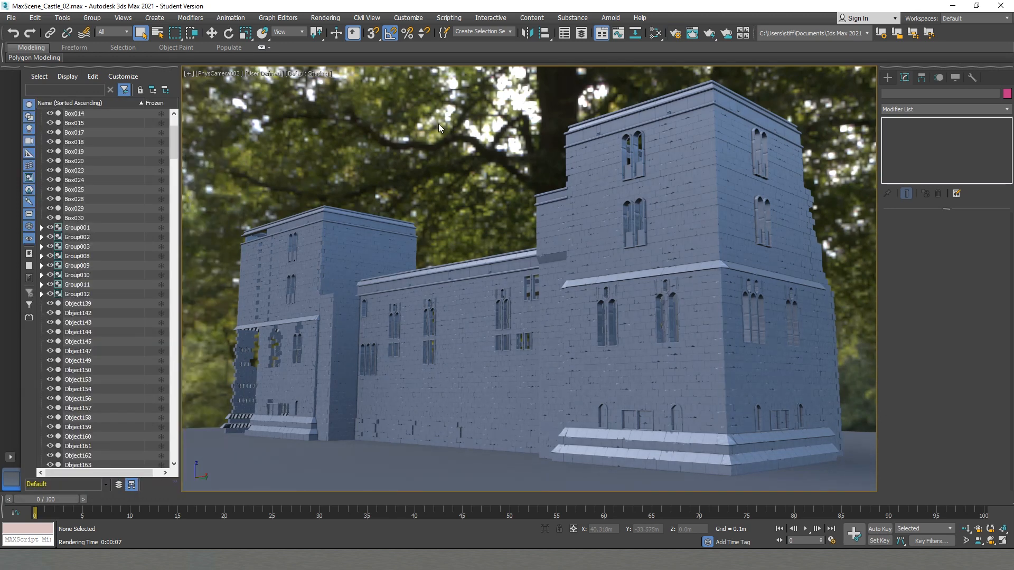